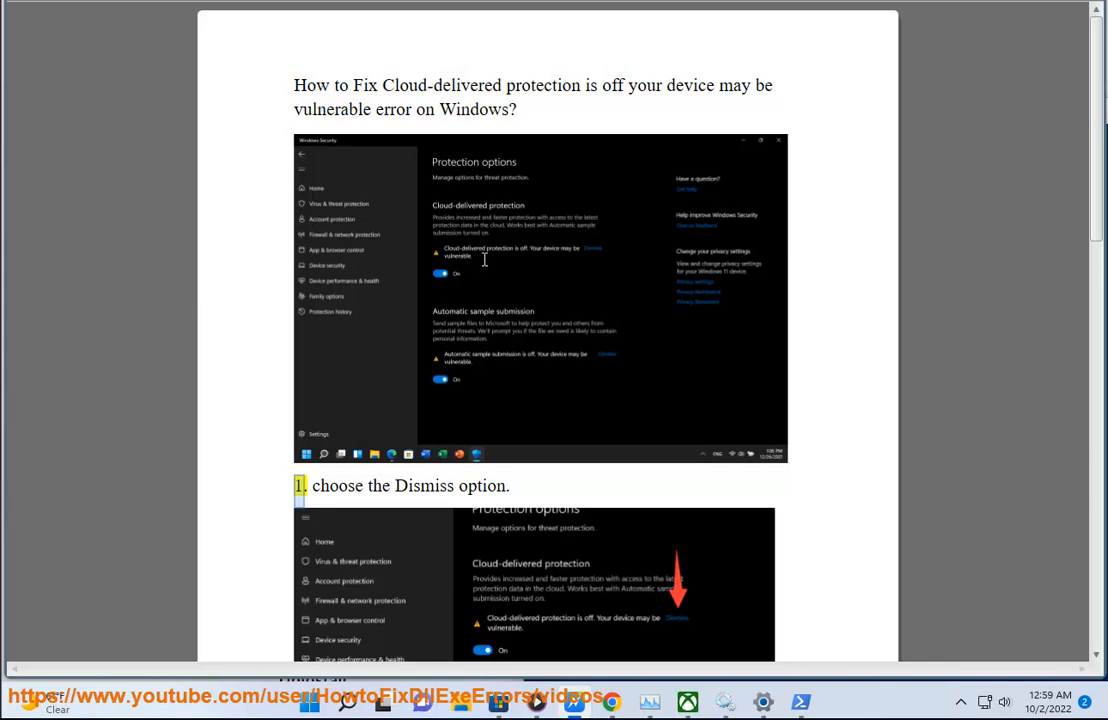
Scroll the WordPad fix guide down to steps 1 and 2 on Dismiss and Windows Security settings.
scroll("down", 3)
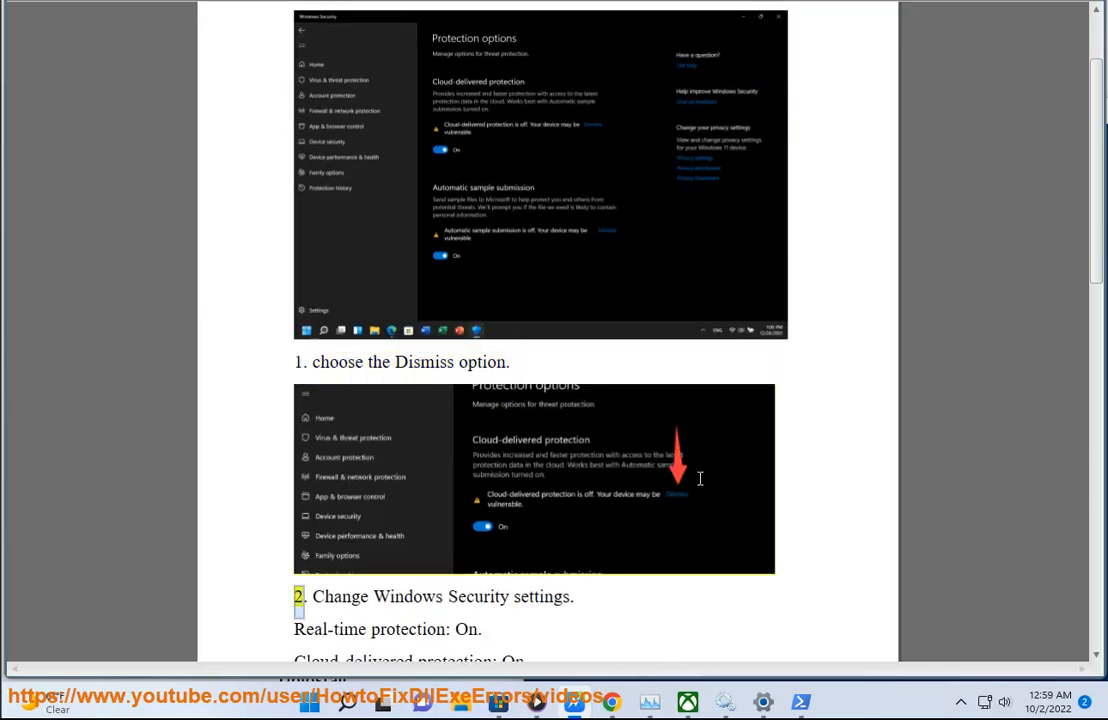
scroll("down", 3)
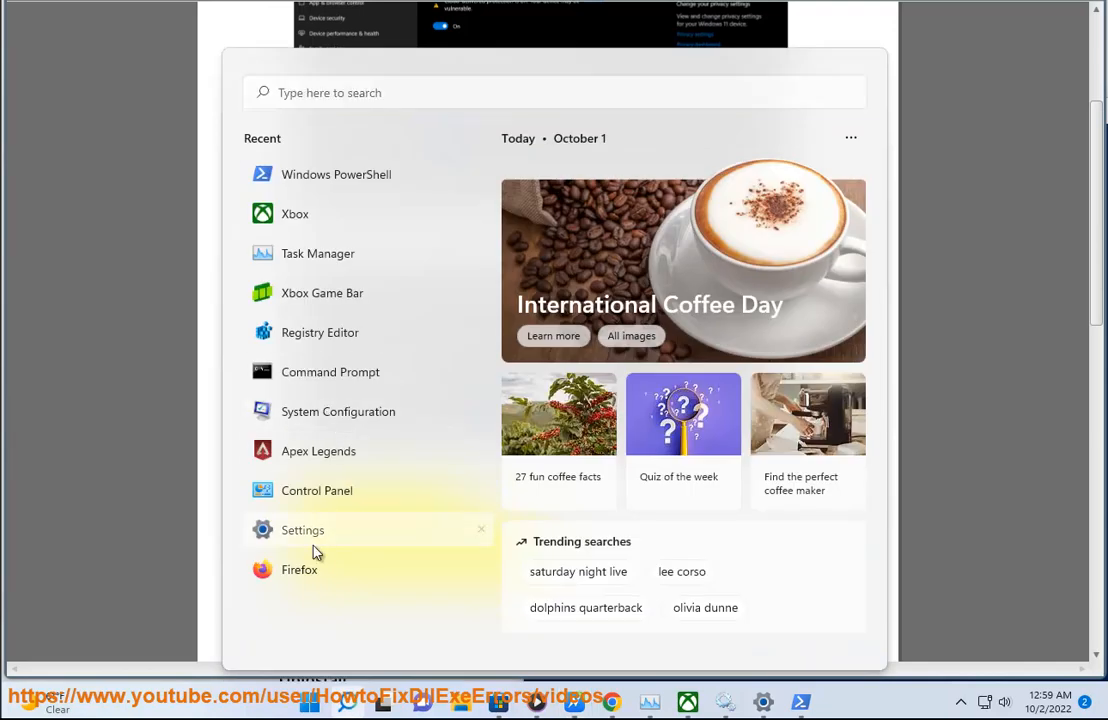
Go from Settings to Windows Security's Virus & threat protection settings showing cloud-delivered protection off.
left_click(304, 530)
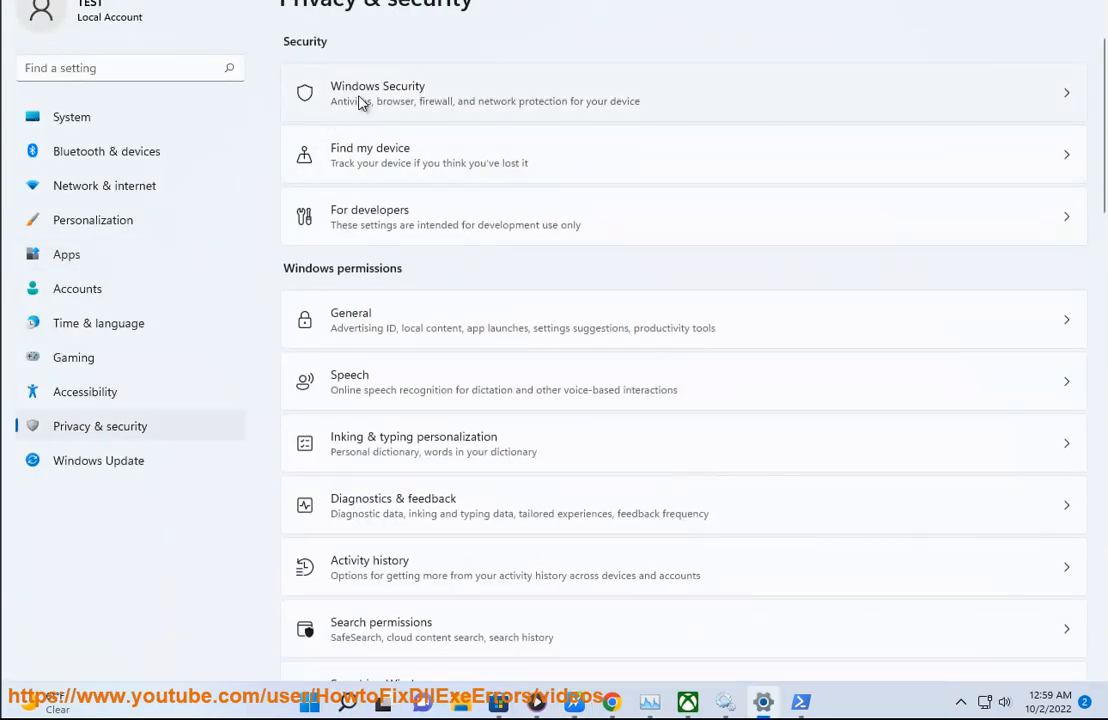
left_click(684, 94)
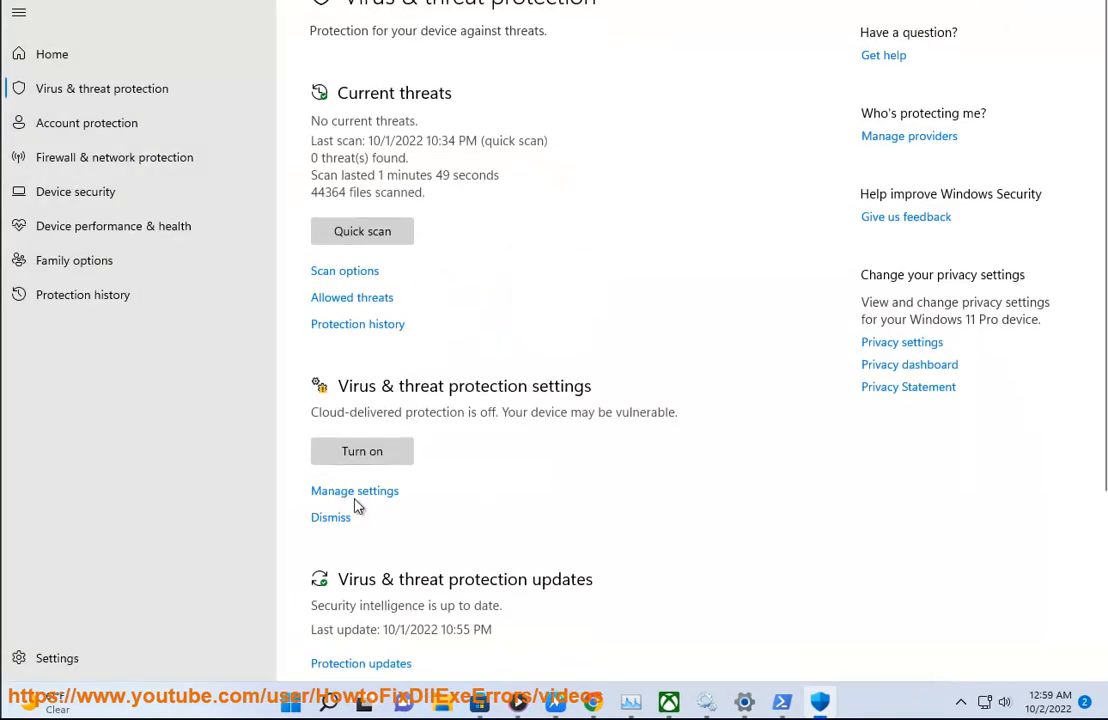
left_click(354, 490)
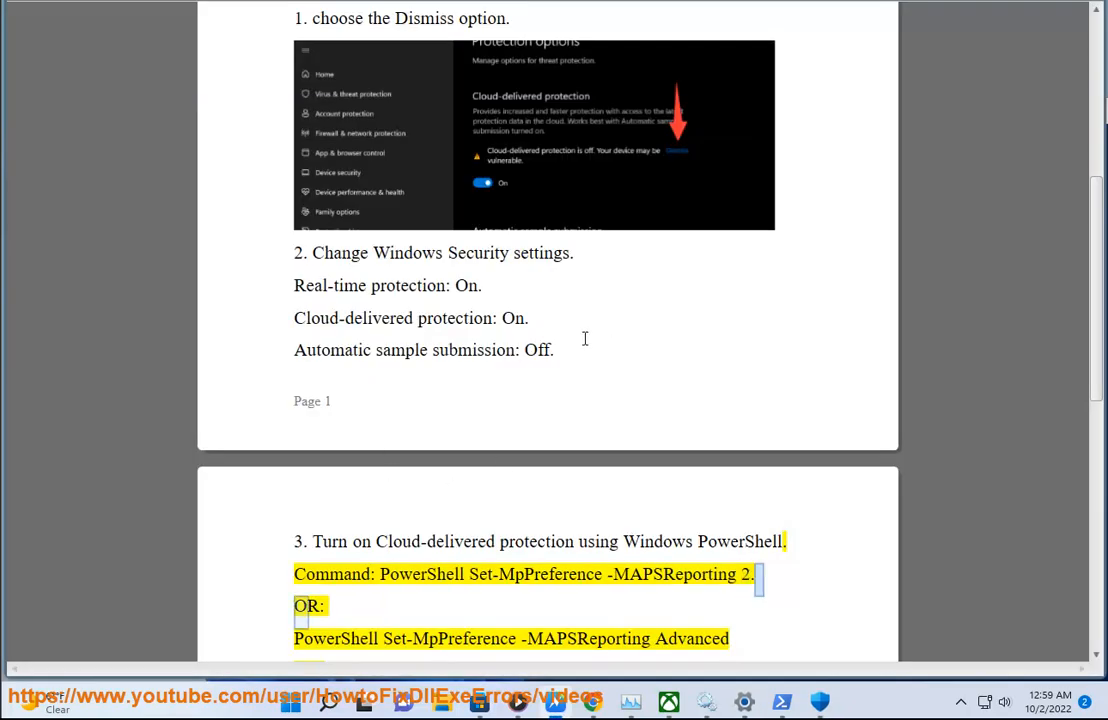
Scroll the guide down to step 3 with the PowerShell MAPSReporting commands.
scroll("down", 3)
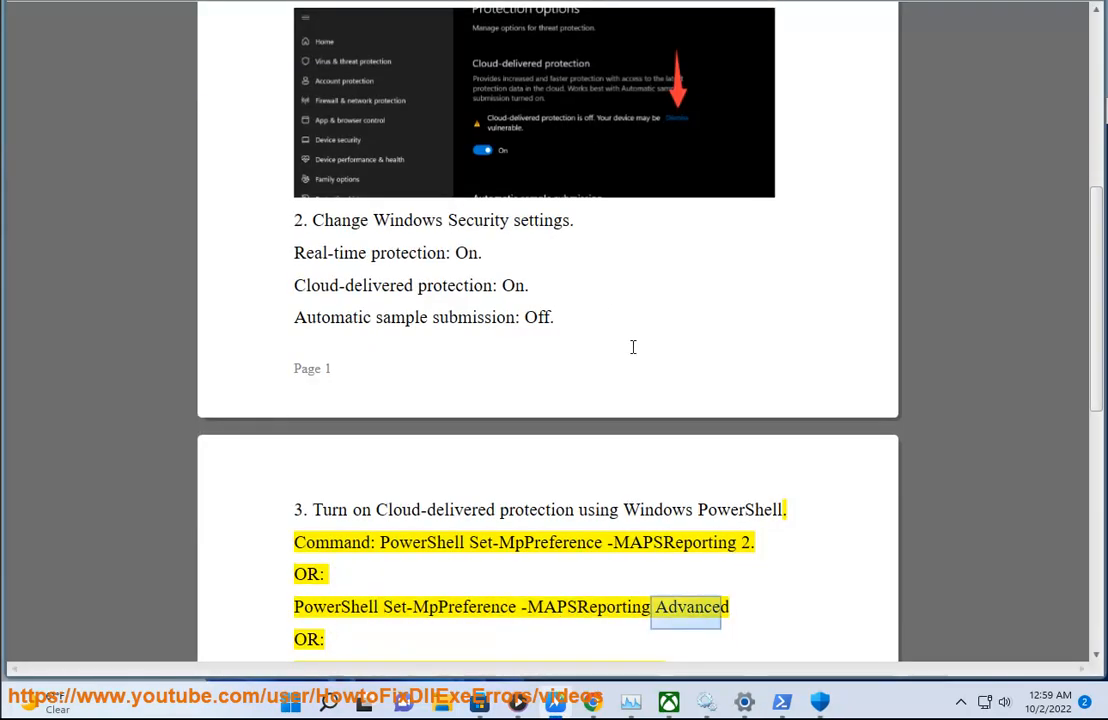
scroll("down", 3)
type("P")
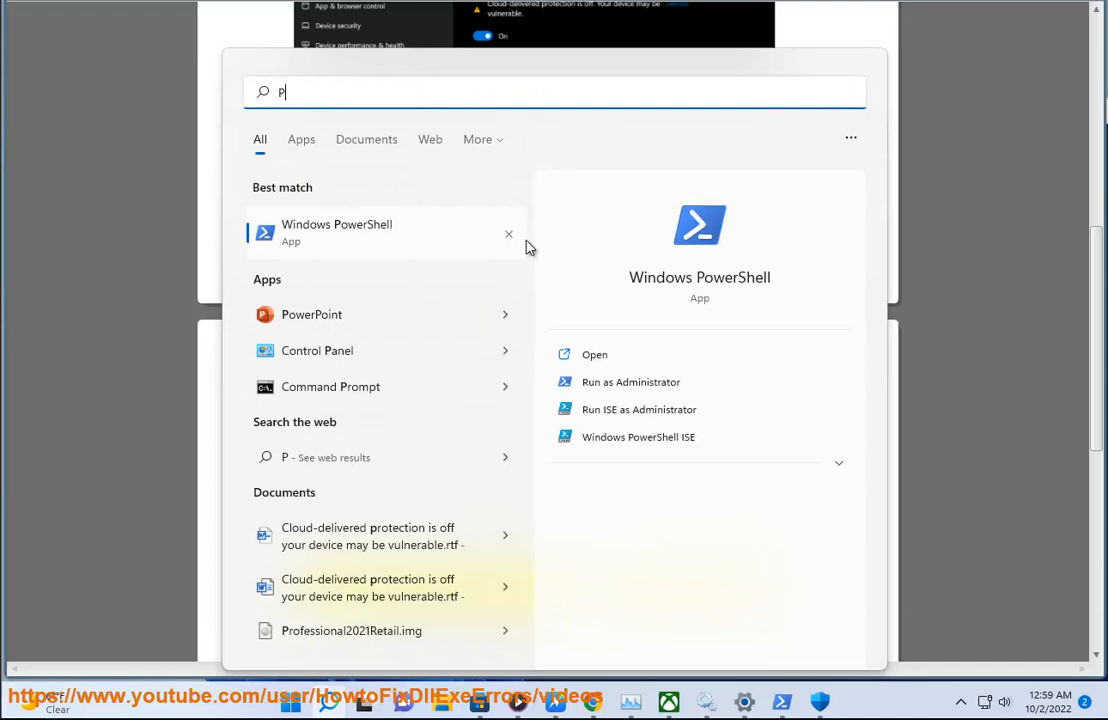
Run Windows PowerShell as administrator, reaching the system32 prompt.
left_click(632, 382)
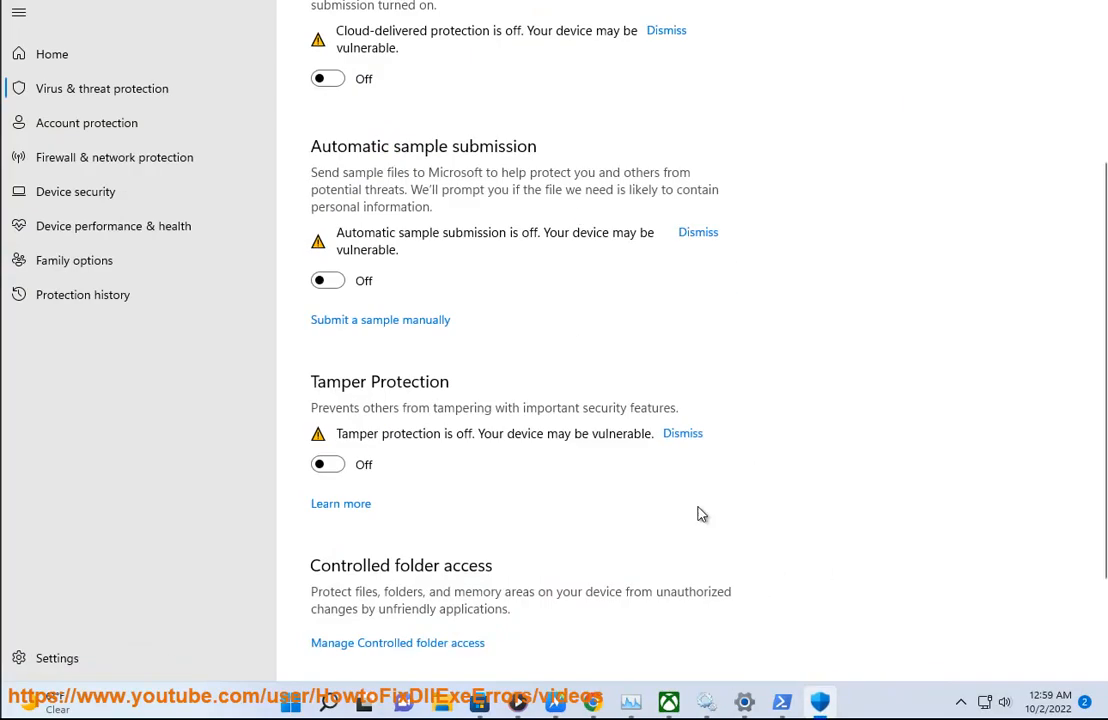
left_click(782, 700)
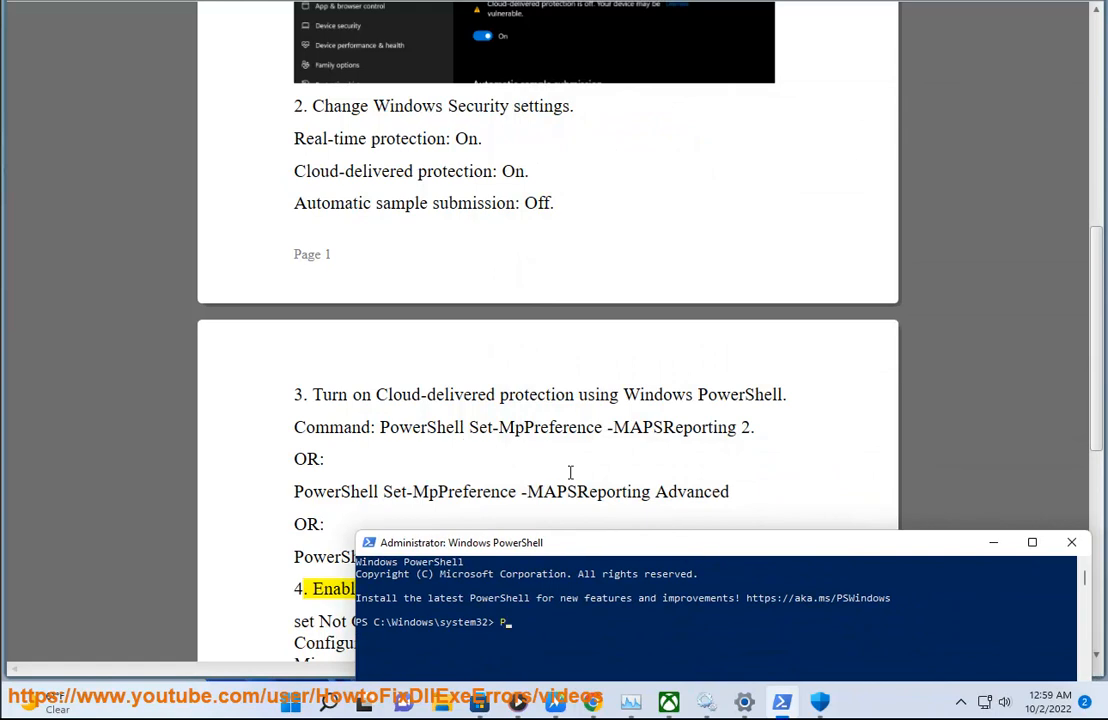
Begin entering the PowerShell Set-MpPreference -MAPSReporting 2 command at the admin prompt.
type("POWERSH")
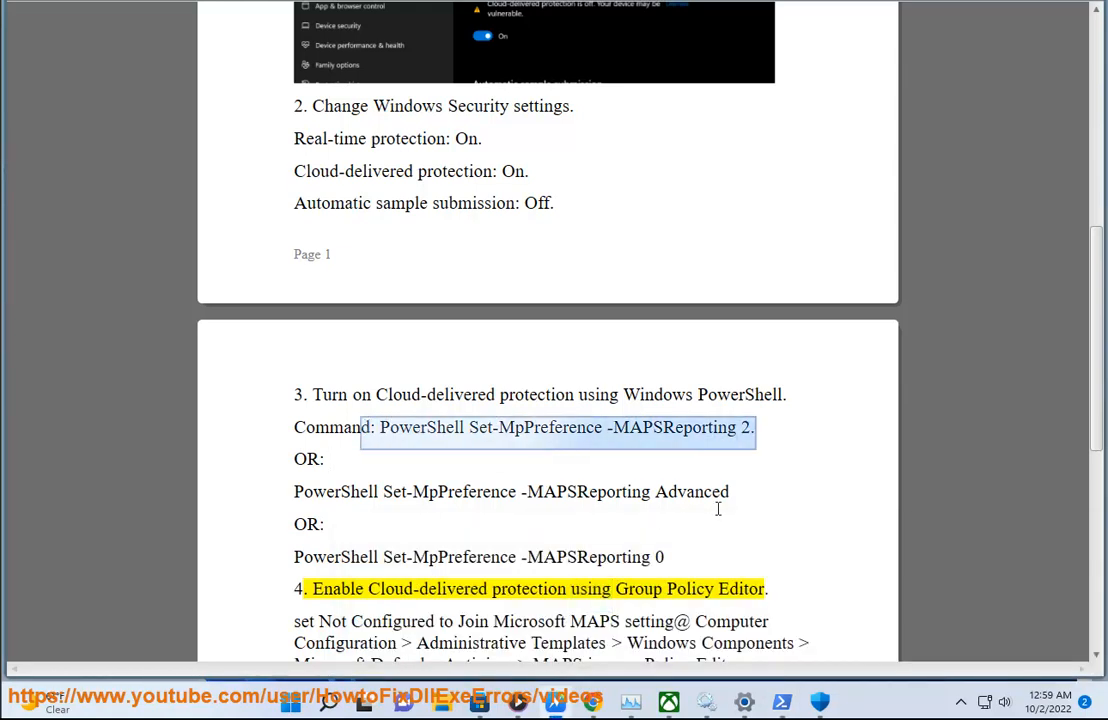
Review step 4 on Join Microsoft MAPS and launch Edit group policy via a 'GP' search.
scroll("down", 3)
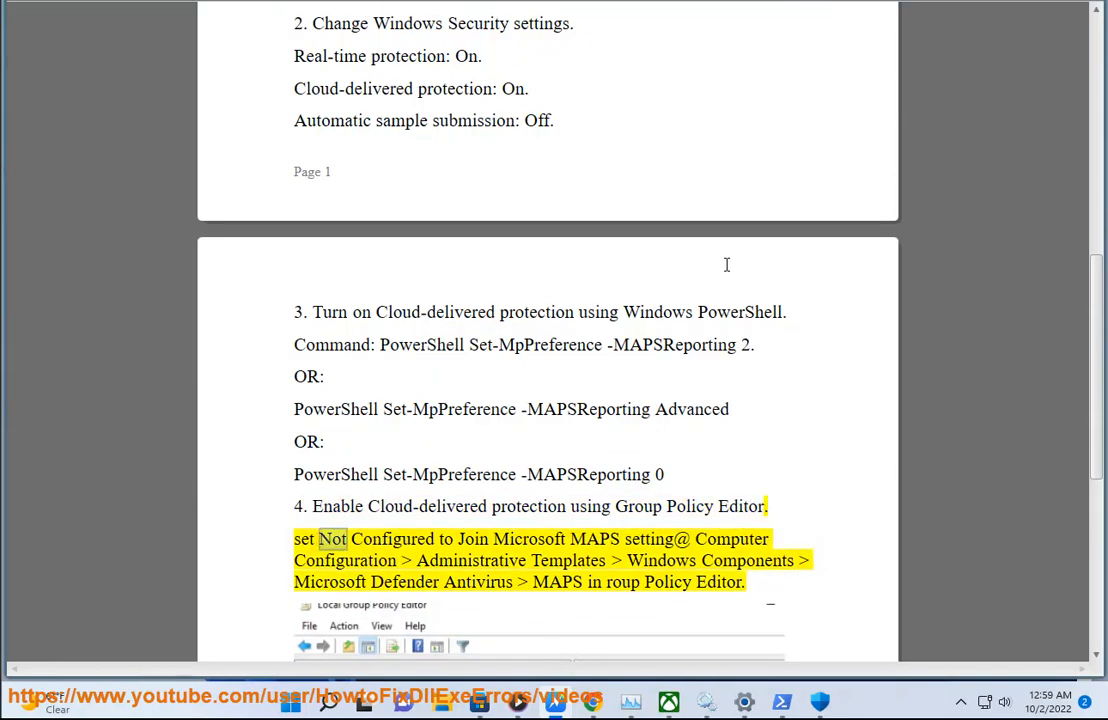
type("GP")
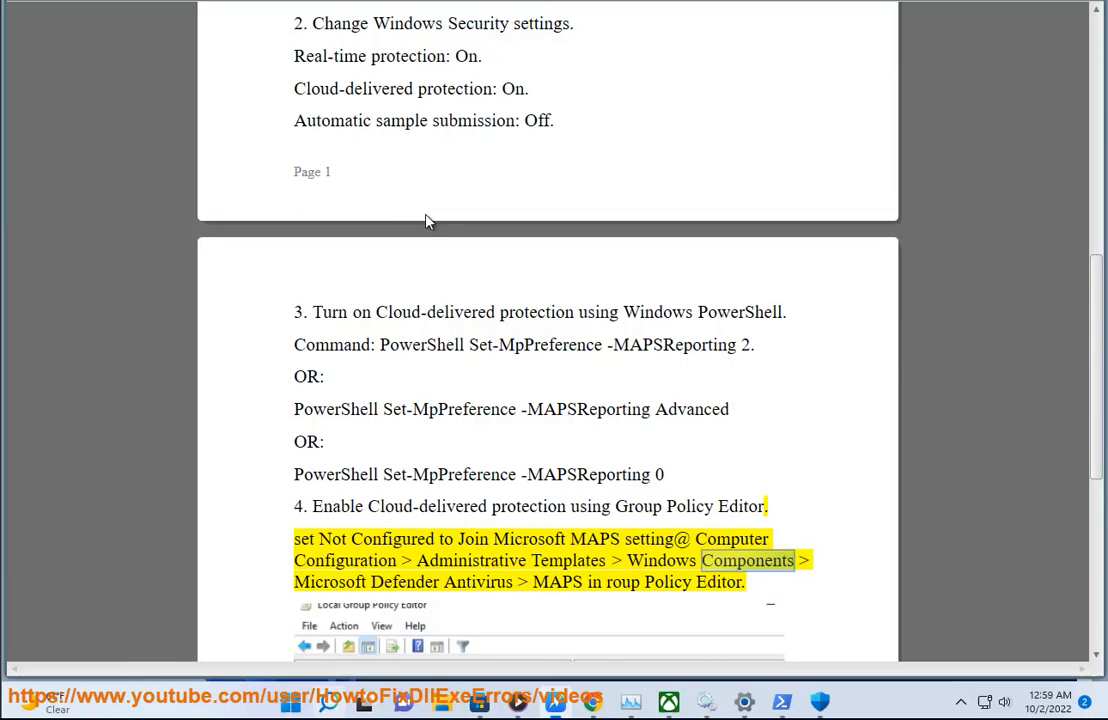
scroll("down", 3)
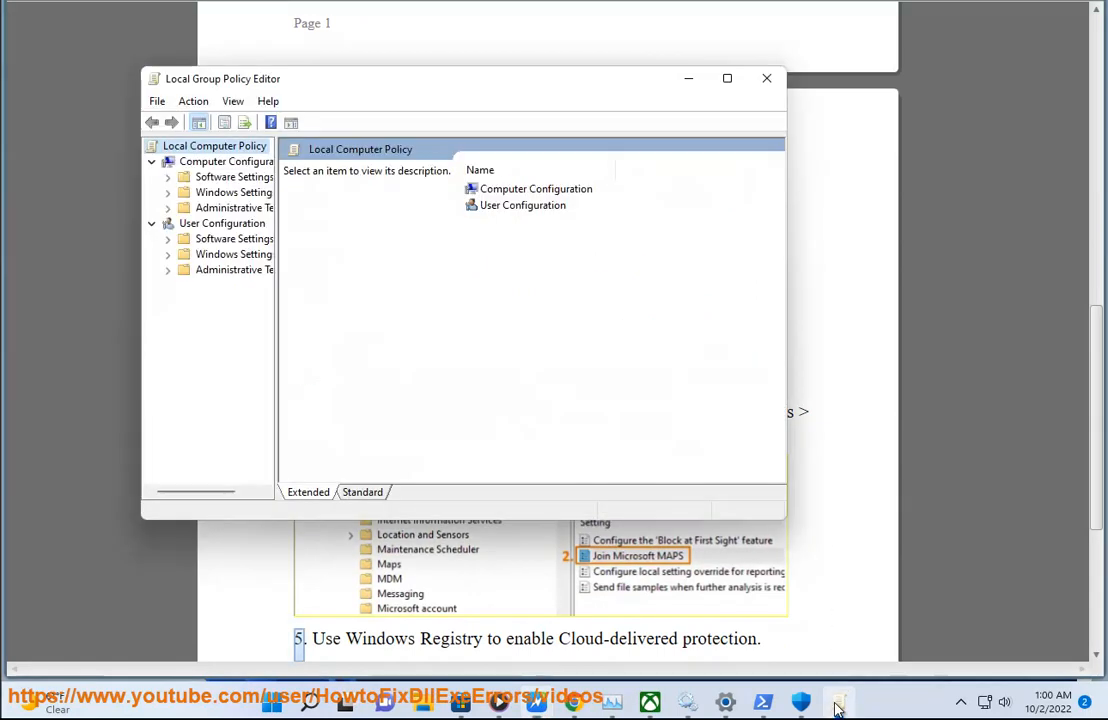
mouse_move(248, 206)
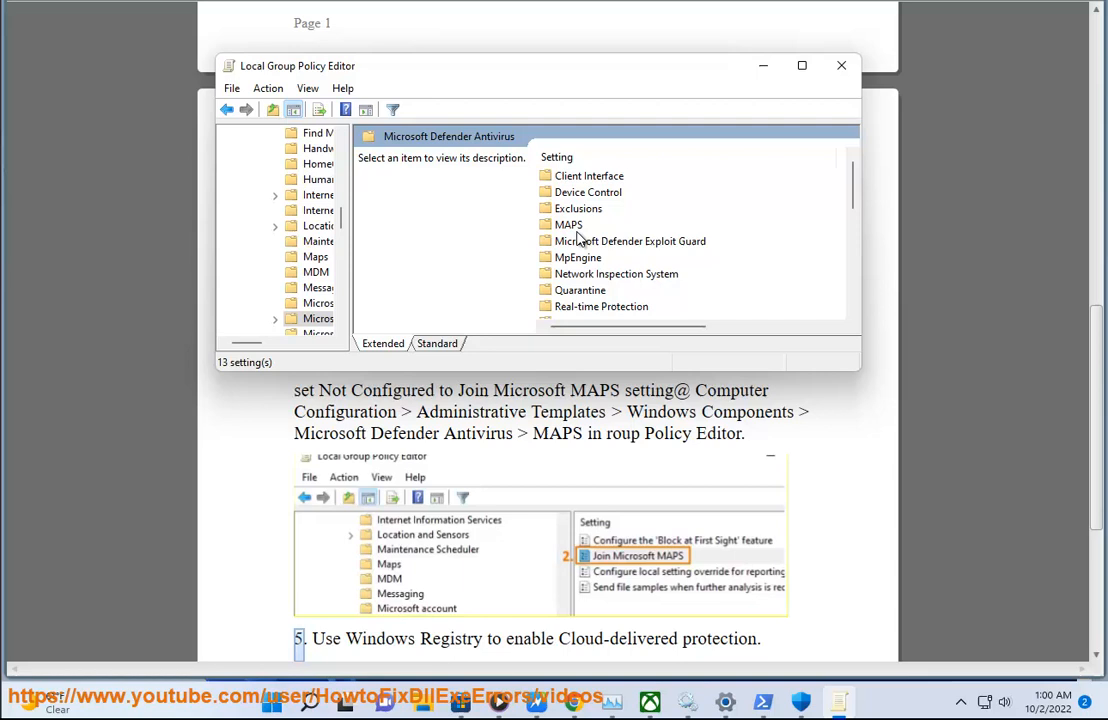
Select the Microsoft Defender Antivirus MAPS folder and open the Join Microsoft MAPS policy.
left_click(566, 224)
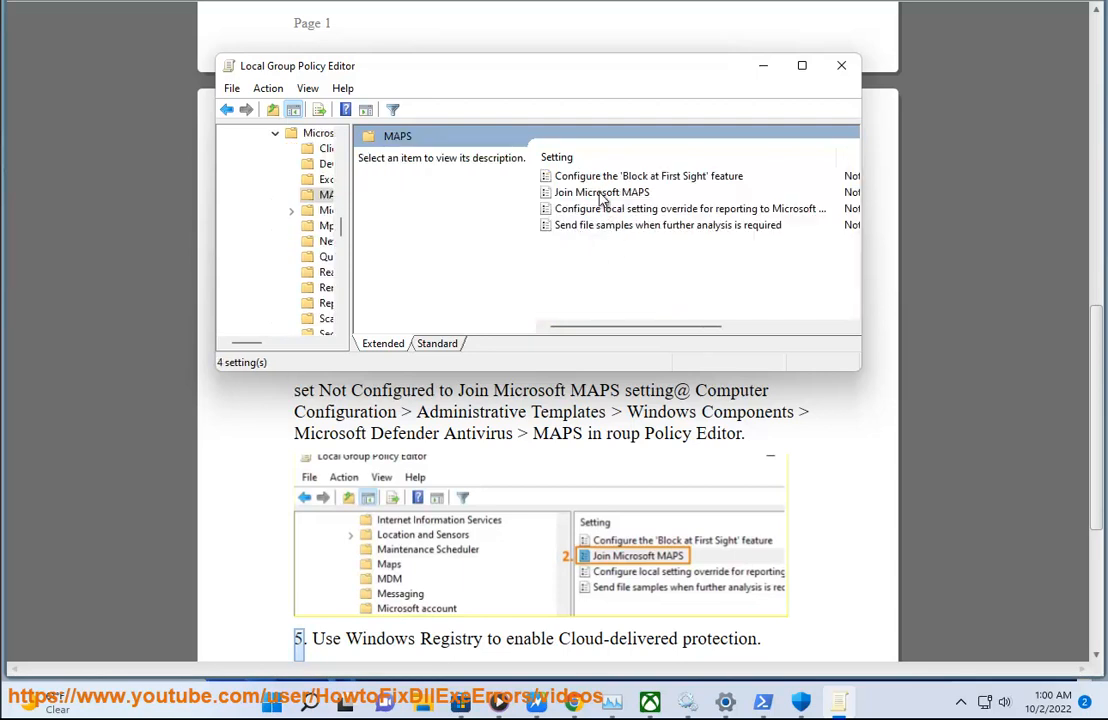
double_click(600, 192)
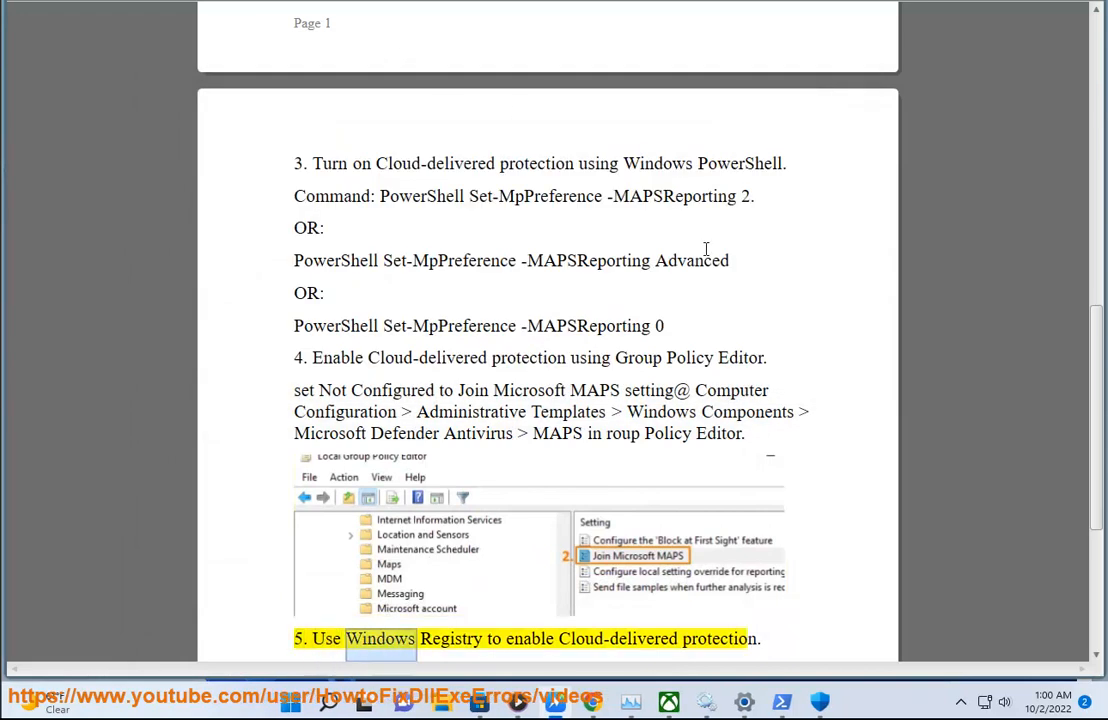
Launch Registry Editor from Recent and approve the User Account Control prompt.
scroll("down", 3)
type("R")
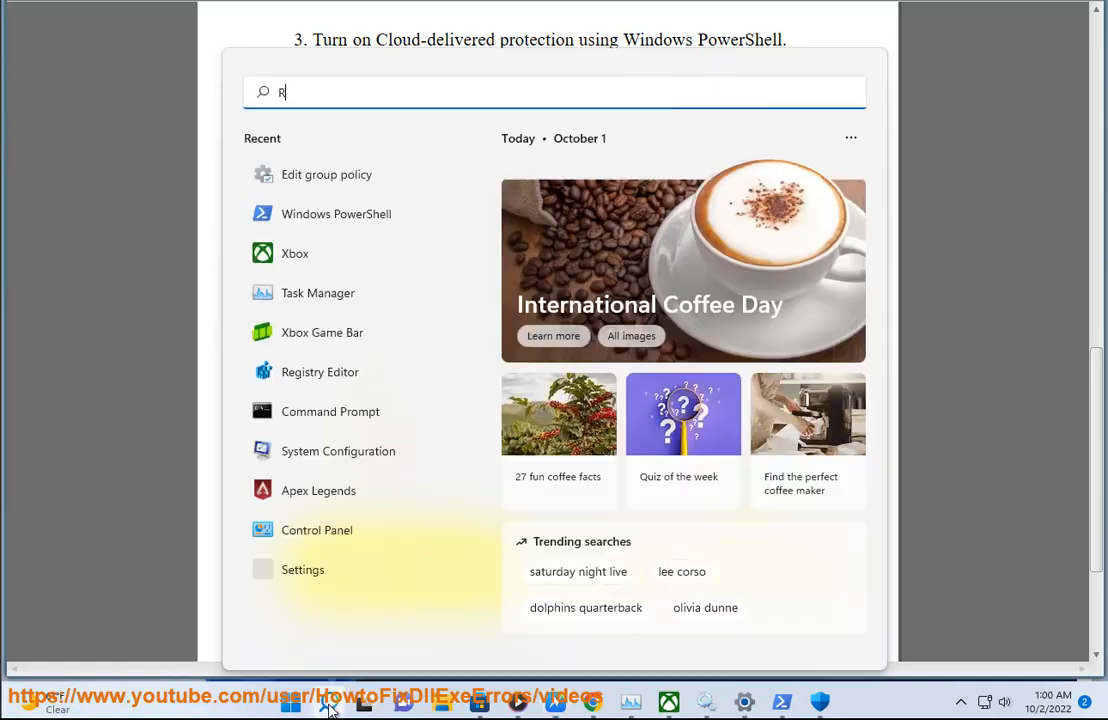
left_click(320, 372)
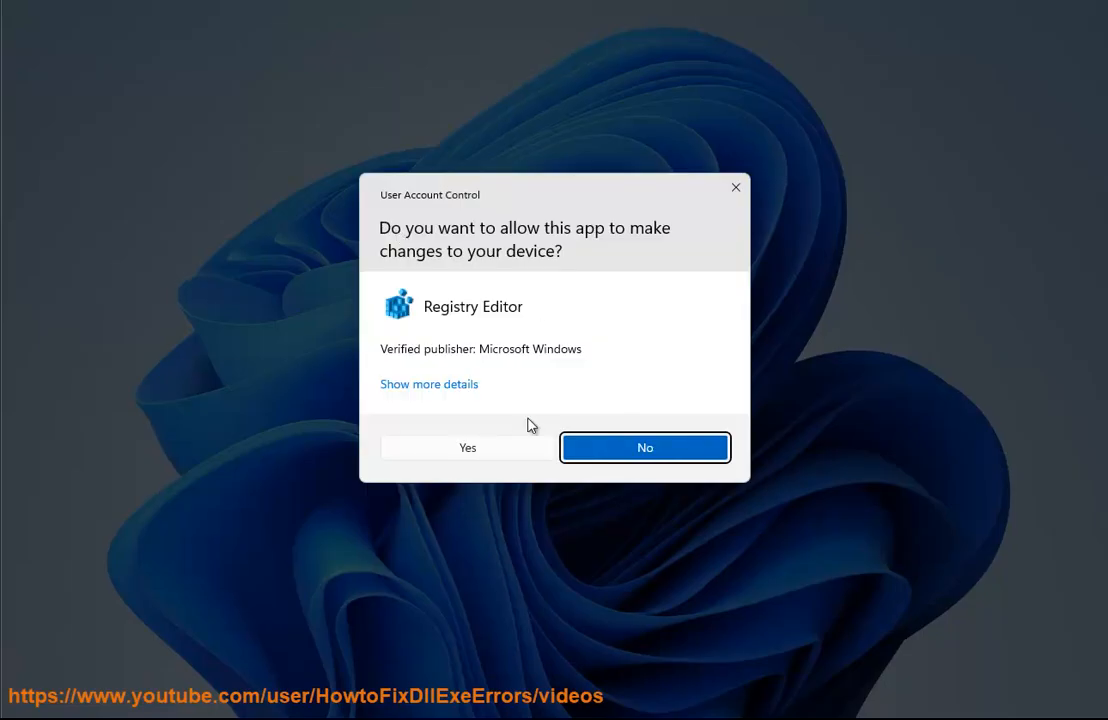
left_click(468, 448)
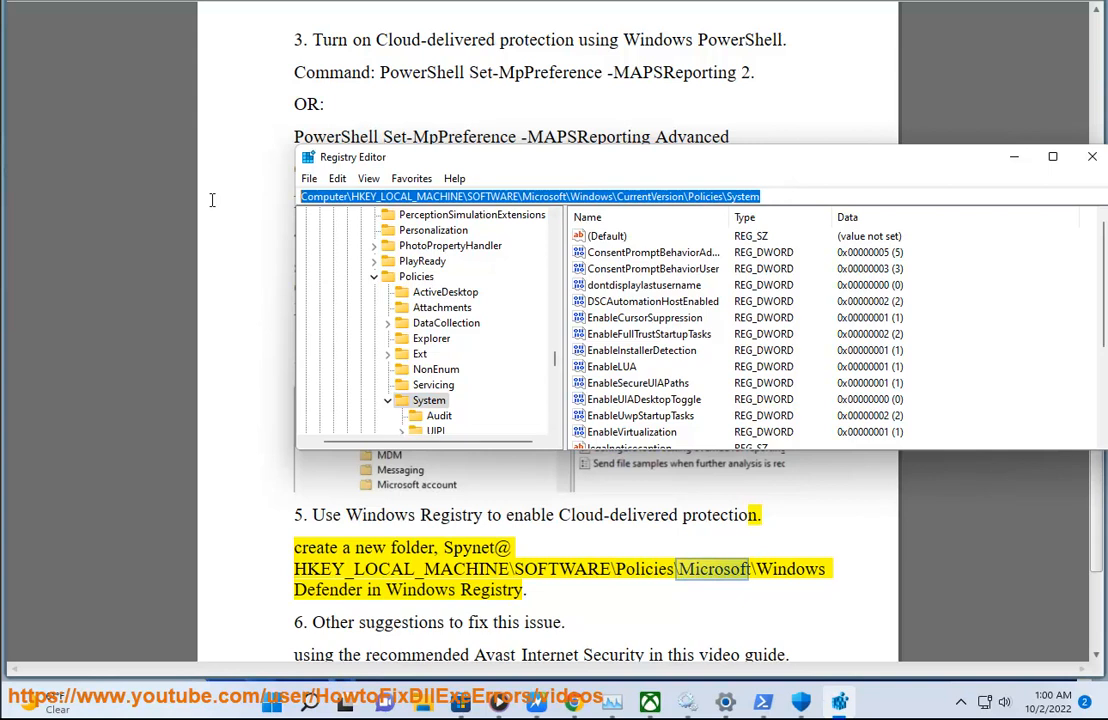
Navigate to HKLM\SOFTWARE\Policies\Microsoft\Windows Defender and add a new key named Spynet.
left_click(1092, 156)
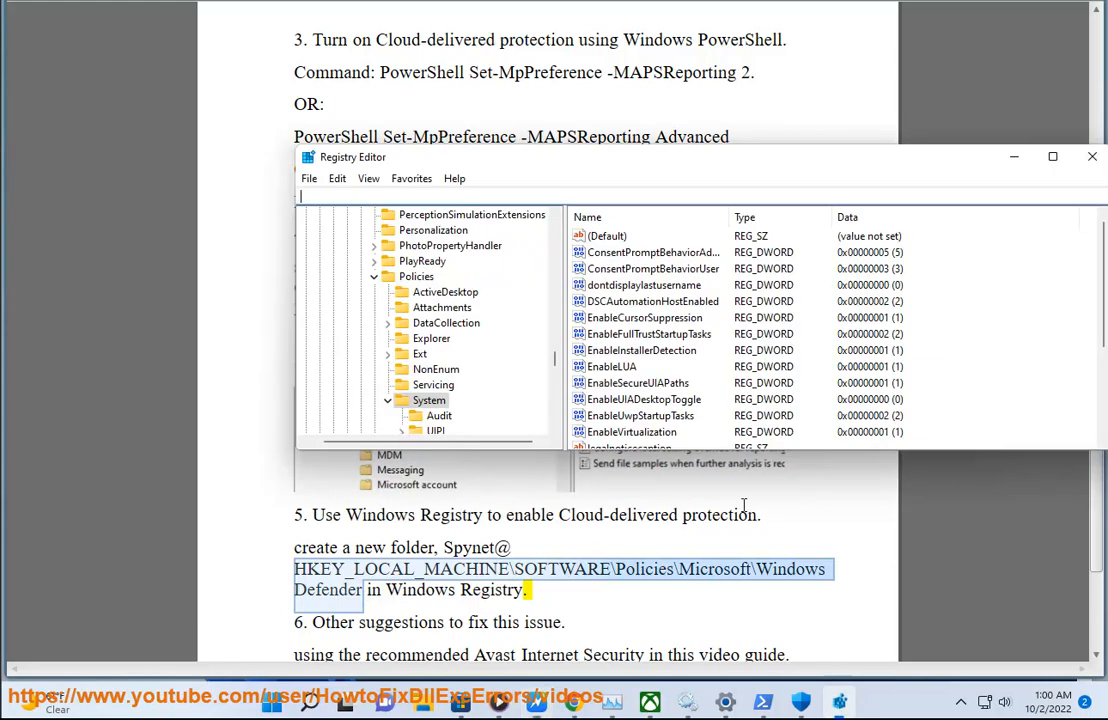
left_click(428, 400)
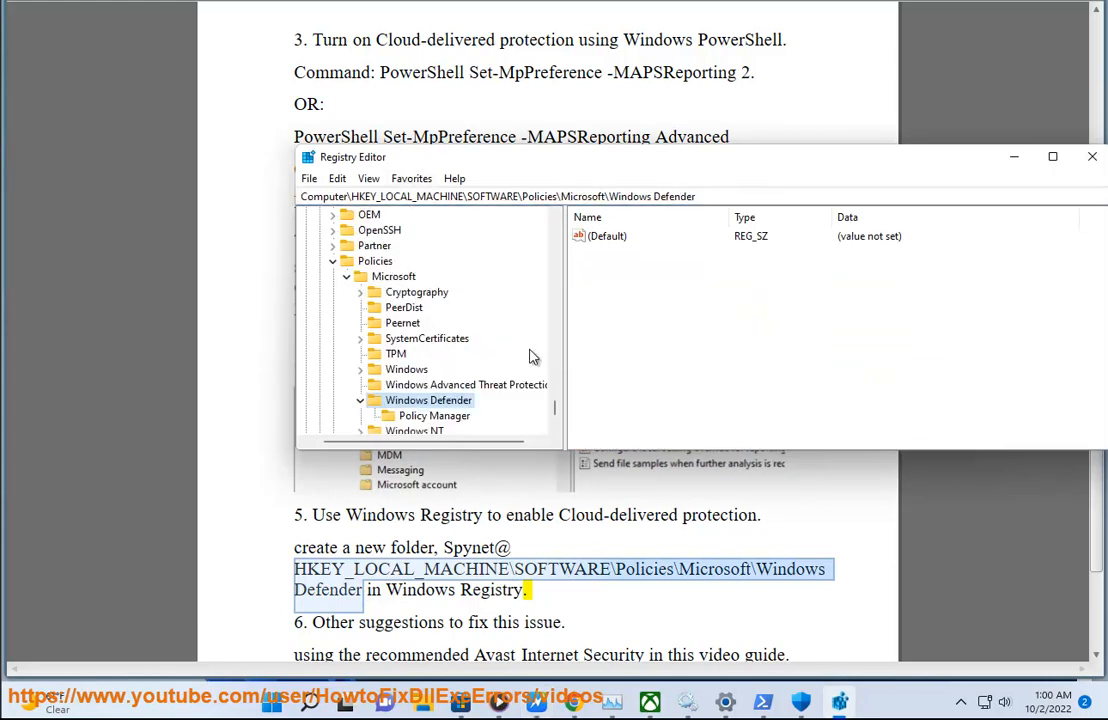
right_click(428, 400)
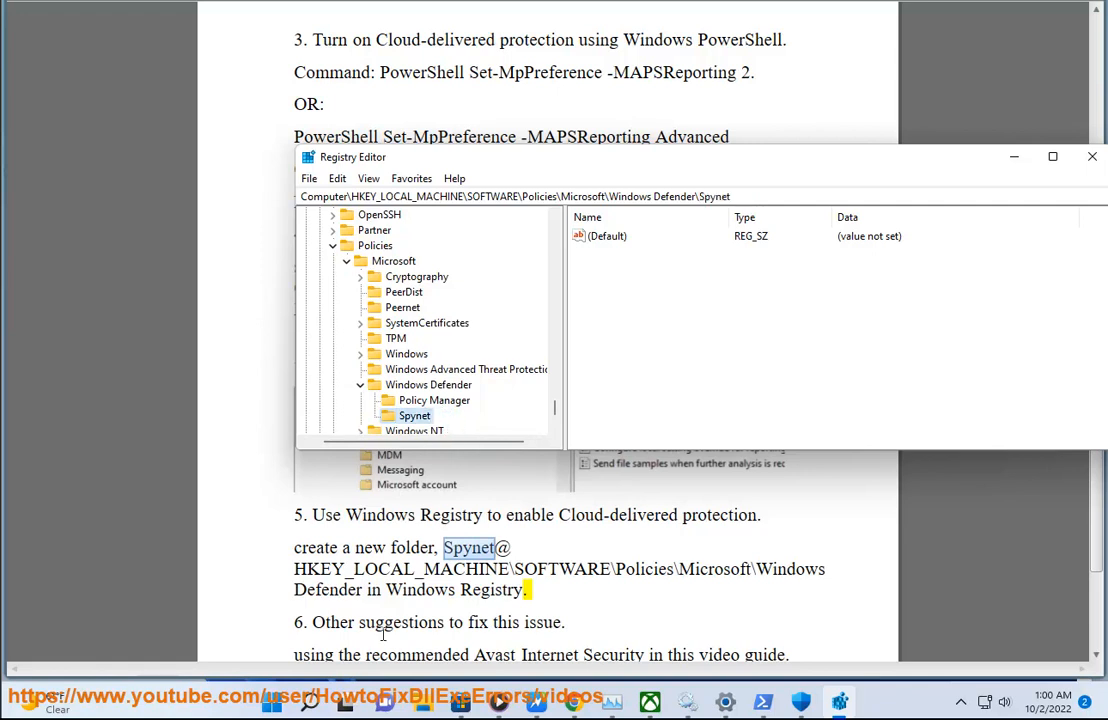
left_click(272, 702)
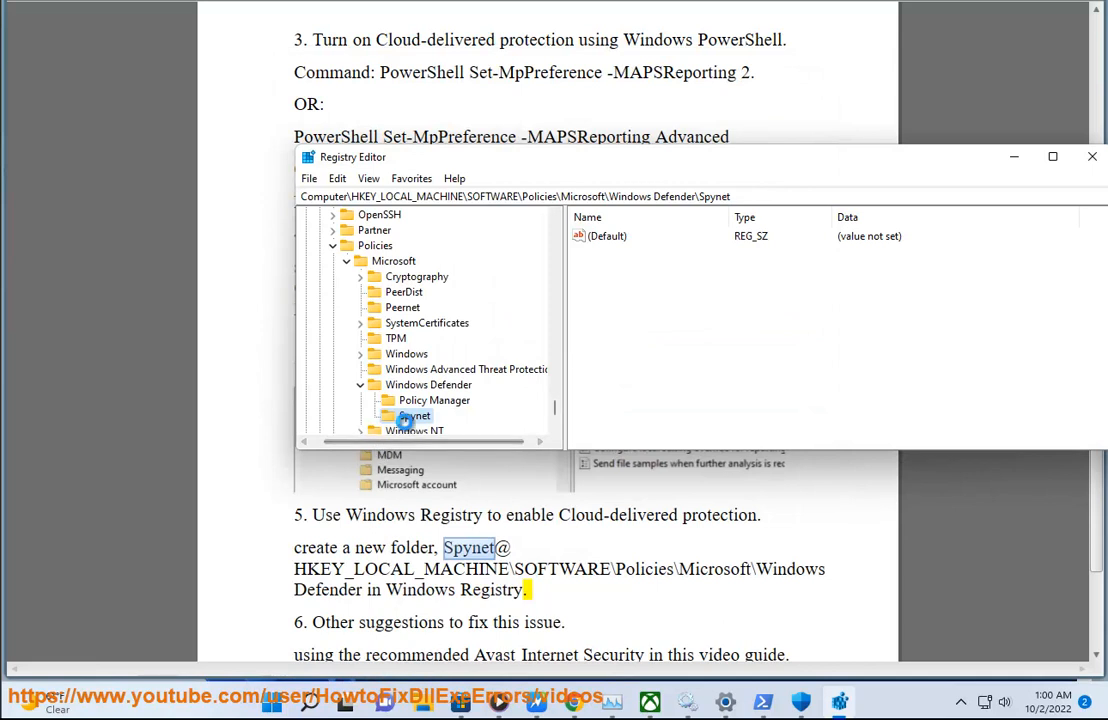
left_click(1092, 156)
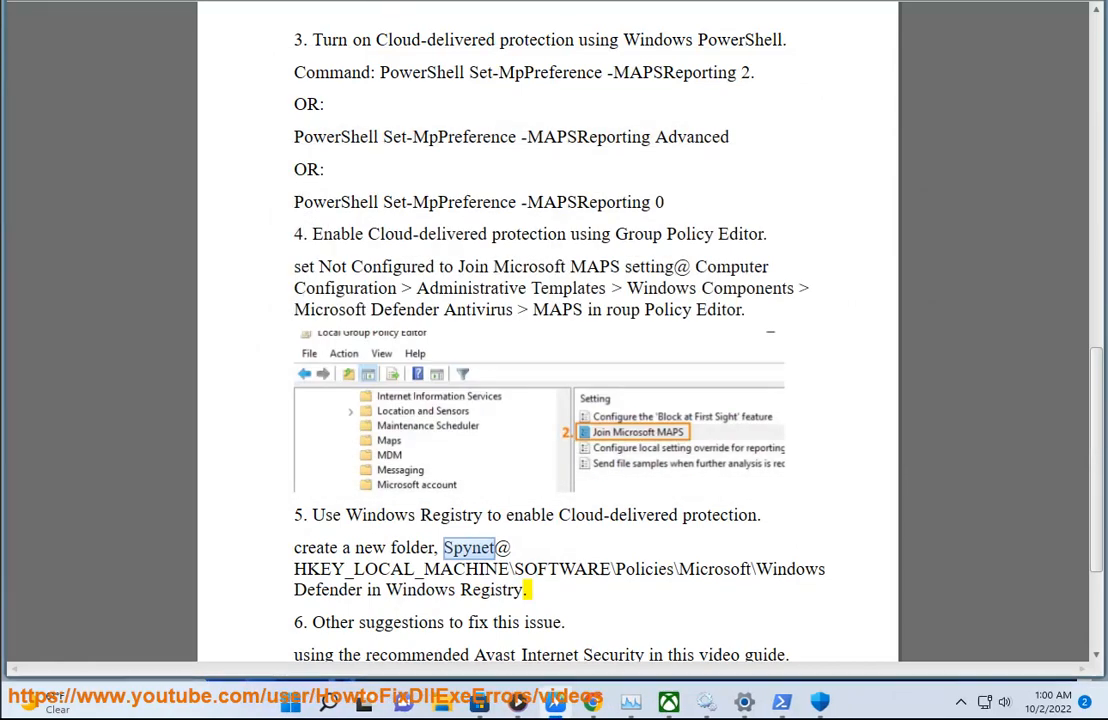
Scroll to step 6 on deleting DisableAntiSpyware and DisableAntiVirus keys, then bring up Windows search.
scroll("down", 3)
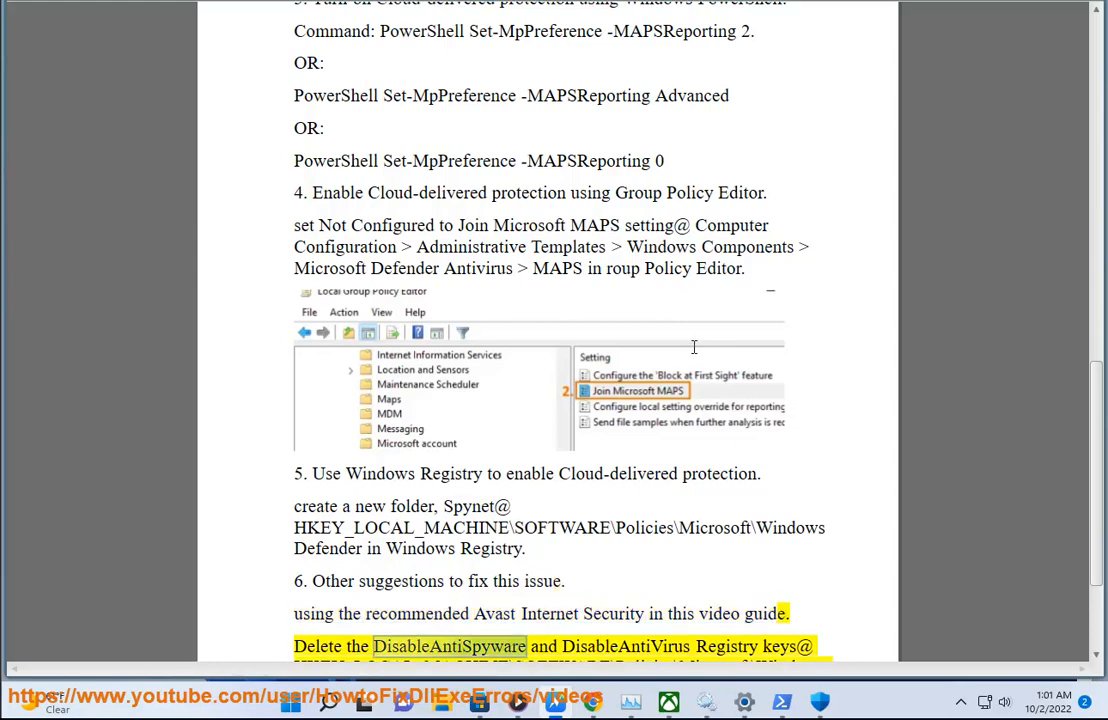
scroll("down", 3)
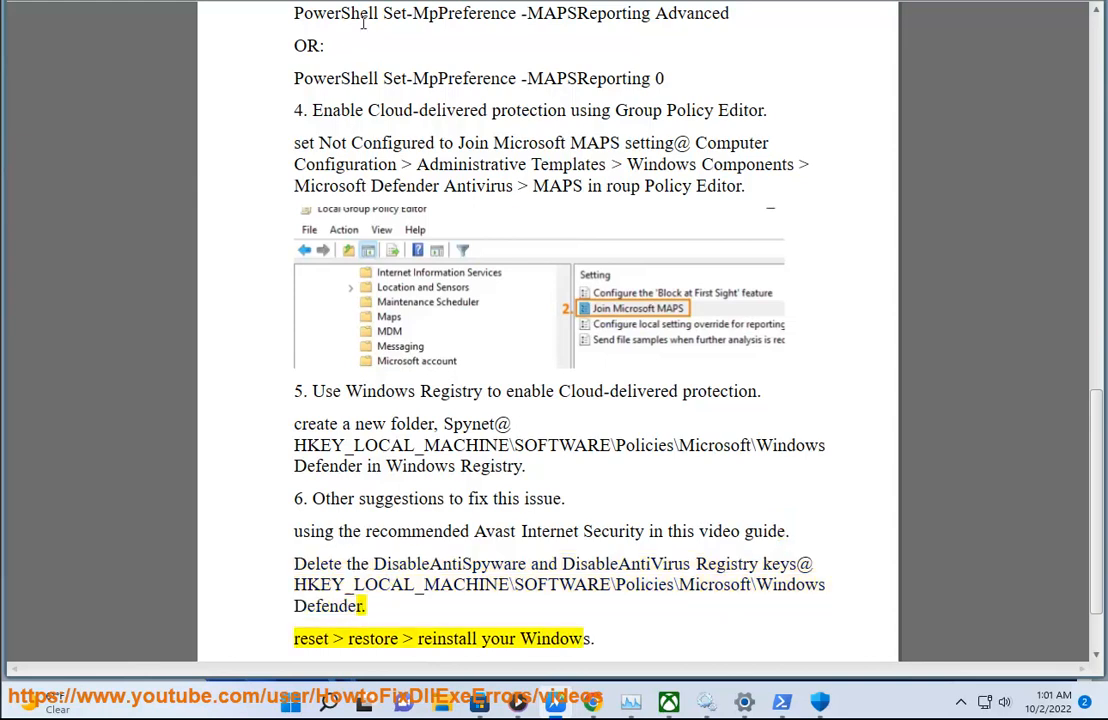
left_click(328, 700)
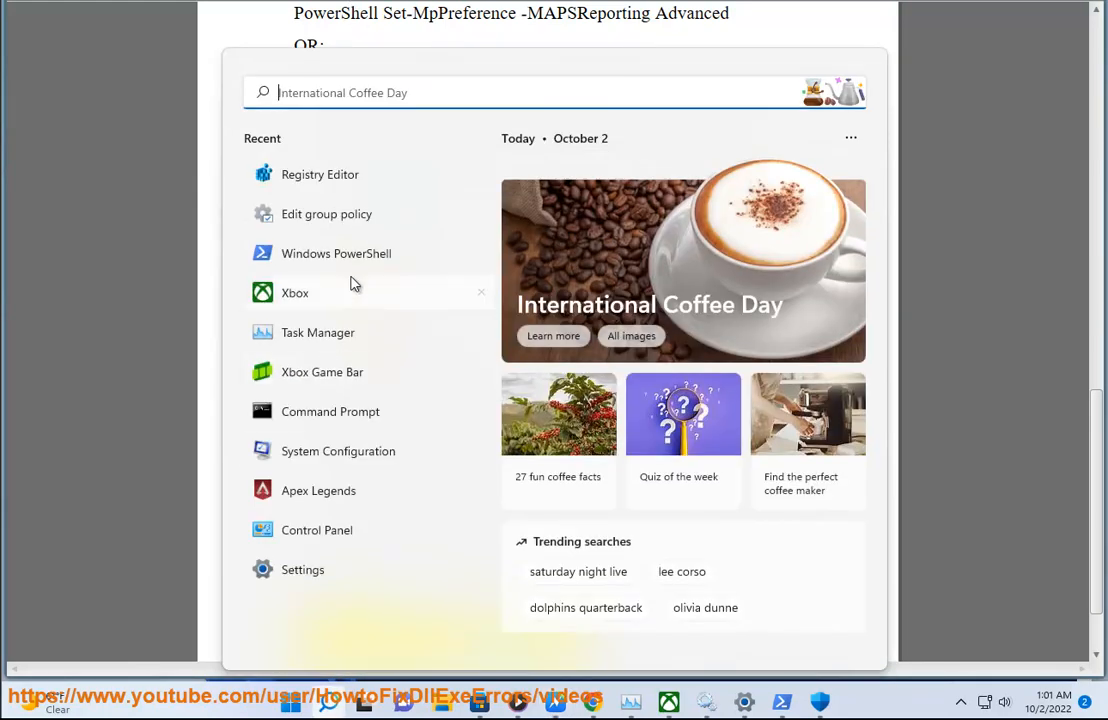
Reopen Registry Editor at the Windows Defender policies key and offer deletion of its Policy Manager subkey.
left_click(320, 174)
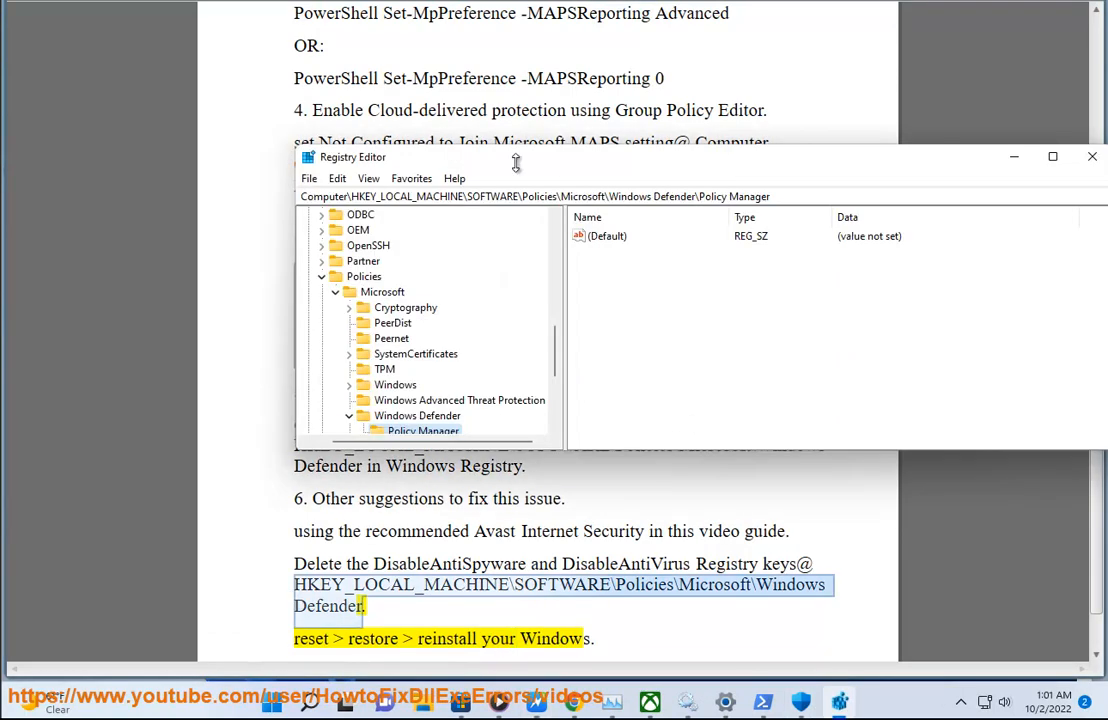
left_click(536, 196)
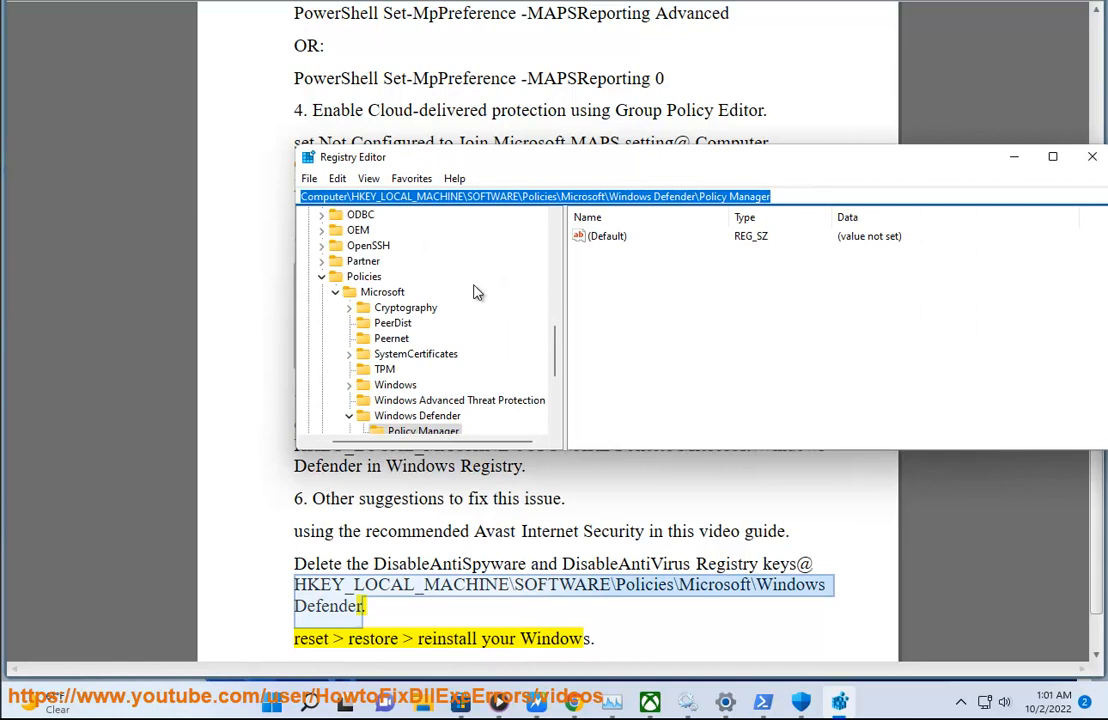
left_click(416, 414)
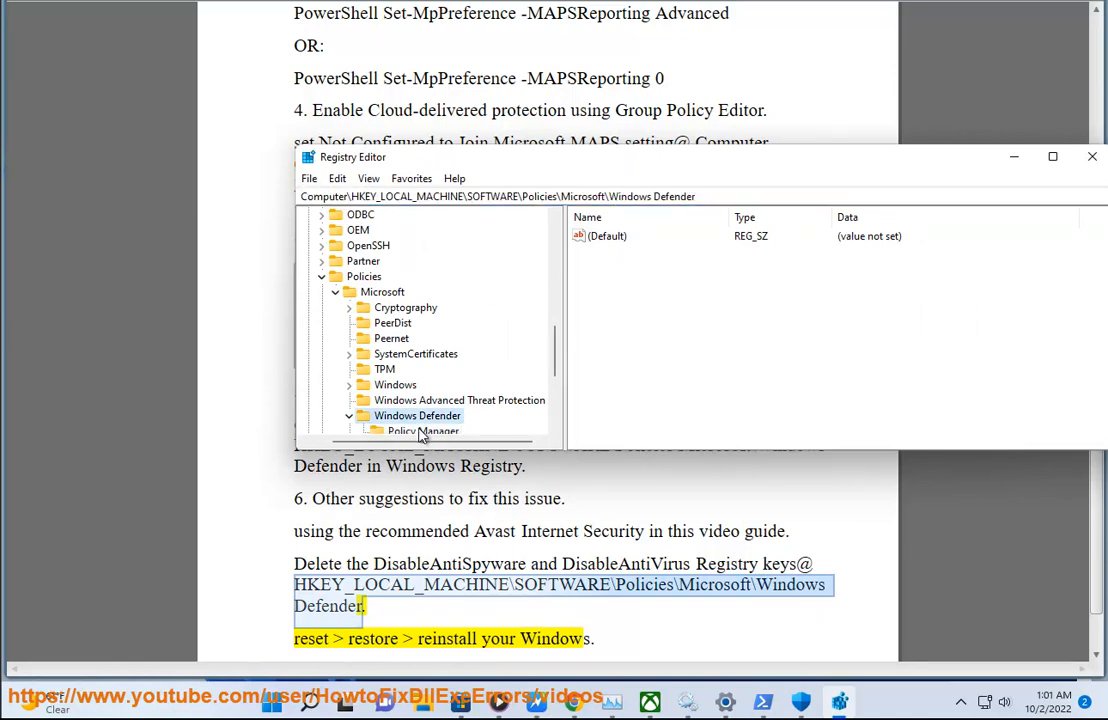
scroll("down", 3)
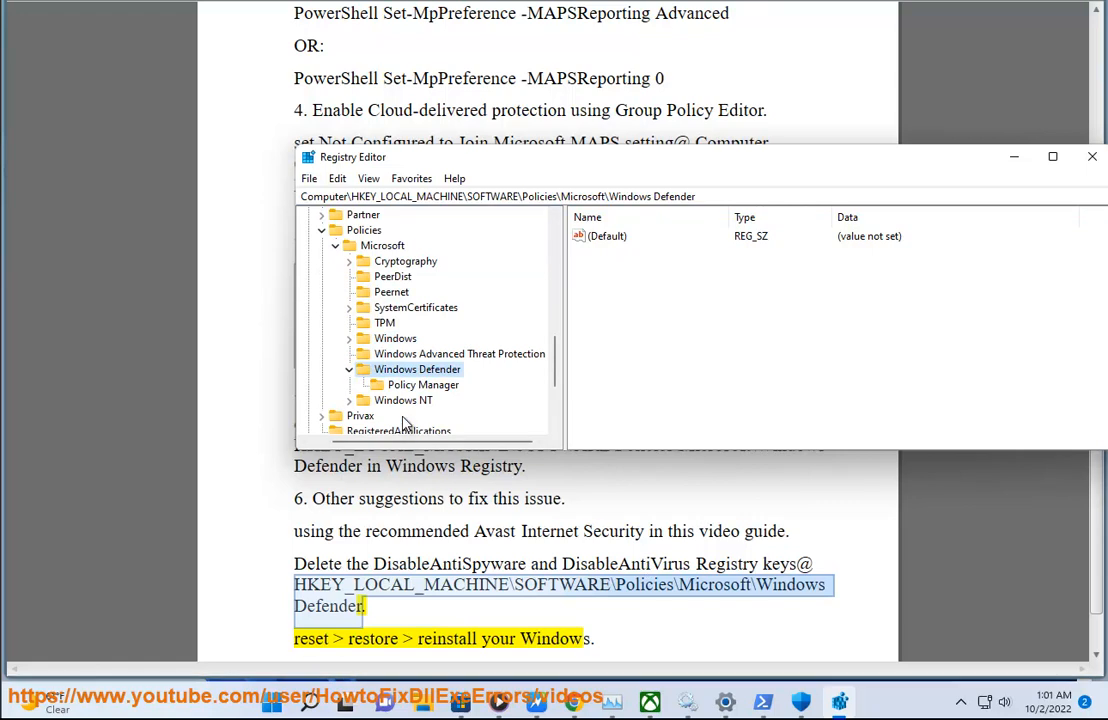
right_click(410, 384)
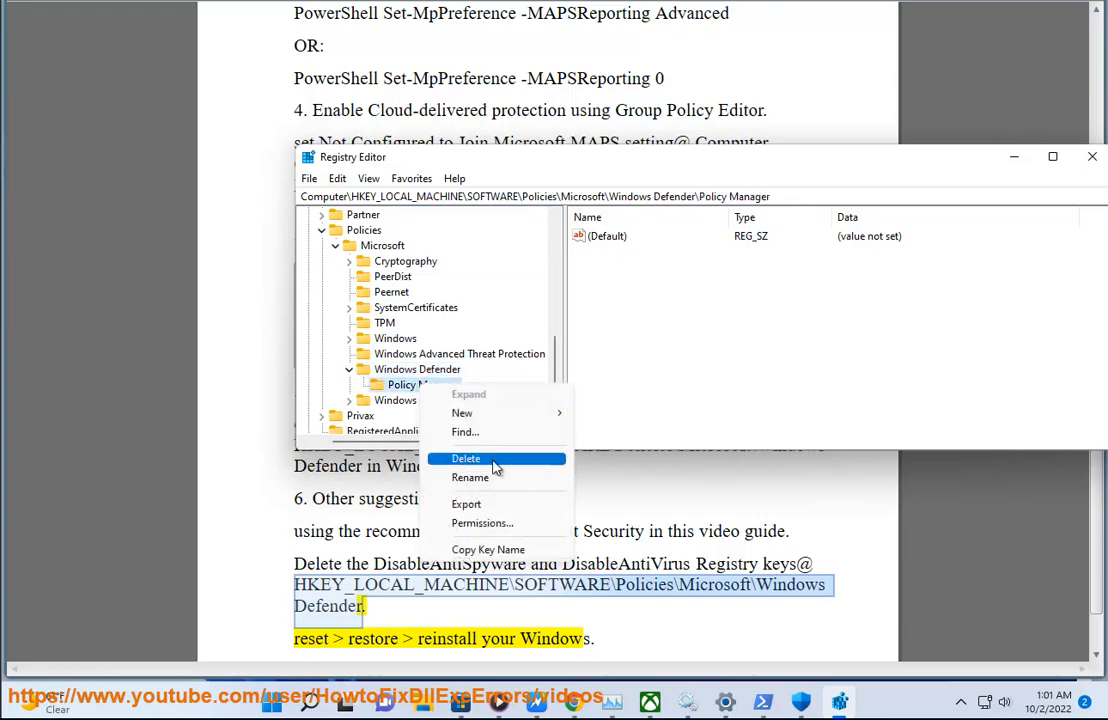